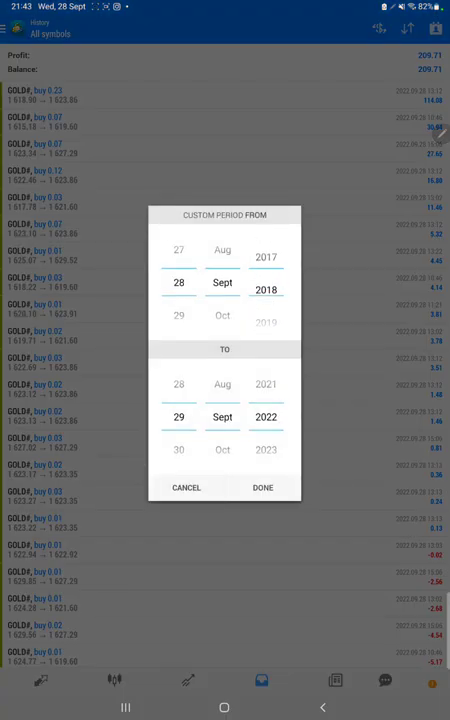
Apply the 28 Sept 2018 – 29 Sept 2022 custom period to the GOLD# history.
{"action": "left_click", "coordinate": [262, 488]}
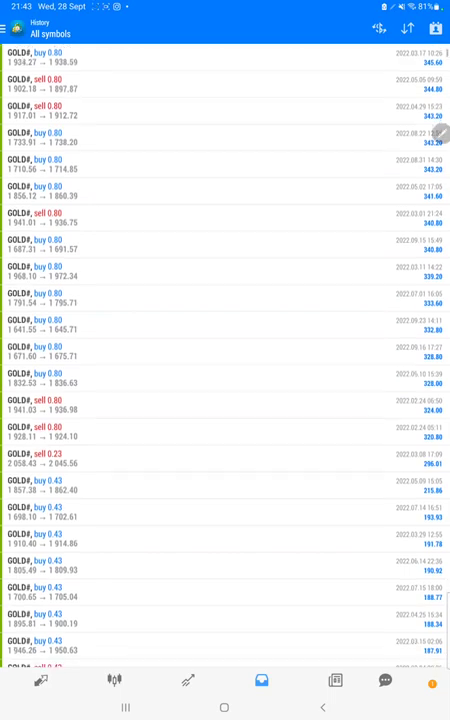
Scroll down through the profitable GOLD# trades in the history list.
{"action": "scroll", "scroll_direction": "down", "scroll_amount": 3}
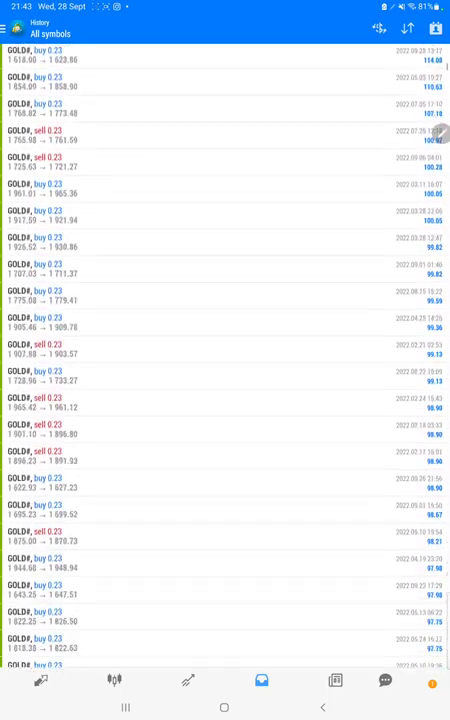
{"action": "scroll", "scroll_direction": "down", "scroll_amount": 3}
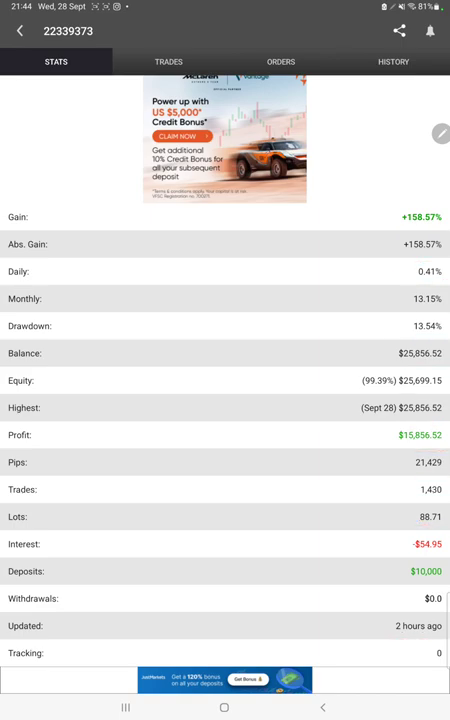
View the account's GOLD# open trades, then its closed trade history.
{"action": "left_click", "coordinate": [168, 61]}
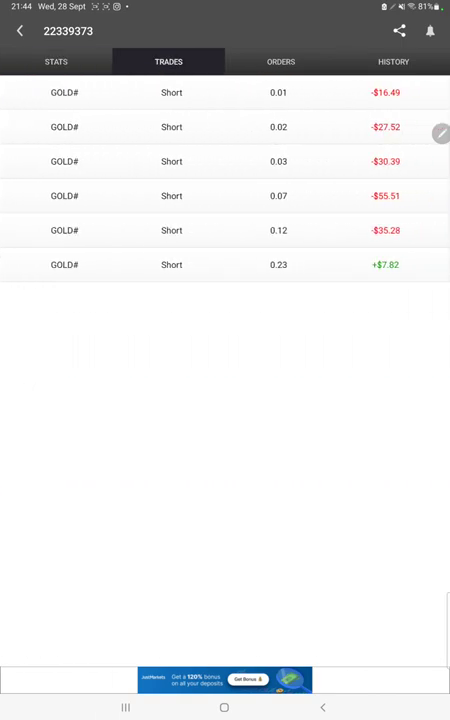
{"action": "left_click", "coordinate": [392, 61]}
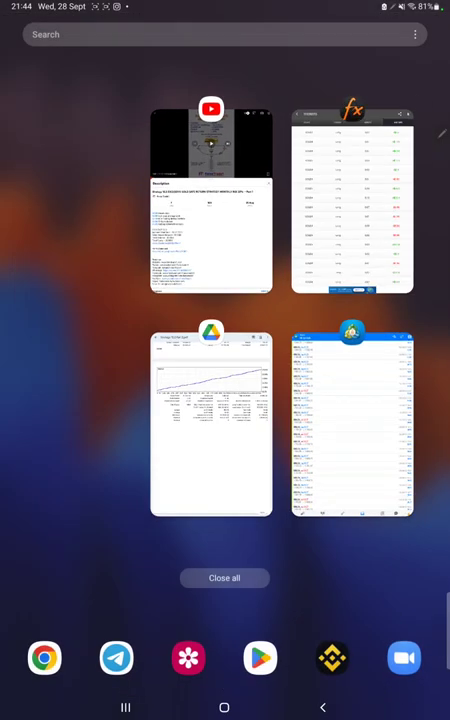
Switch to the Google Drive card showing the Strategy 12.2 Part 2 PDF.
{"action": "left_click", "coordinate": [211, 420]}
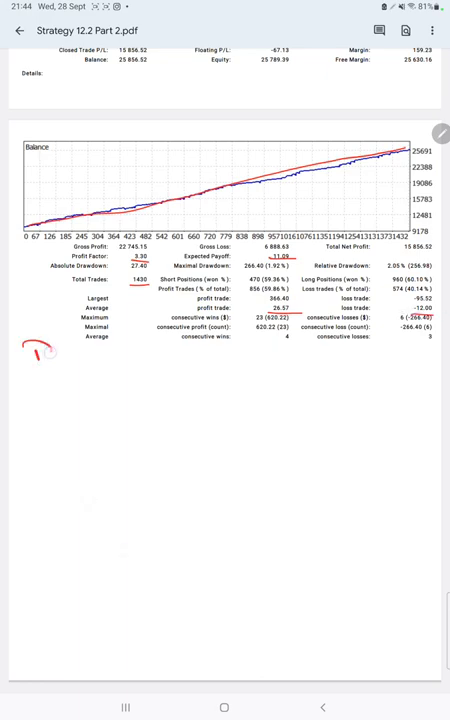
Handwrite R:R 1:2.16, B.E. 31% and Acc 59% under the stats table.
{"action": "left_click_drag", "start_coordinate": [30, 350], "coordinate": [120, 360]}
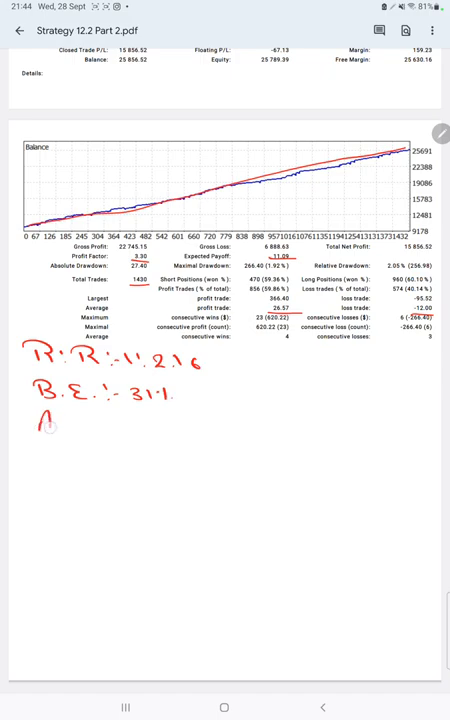
{"action": "type", "text": "Acc :-"}
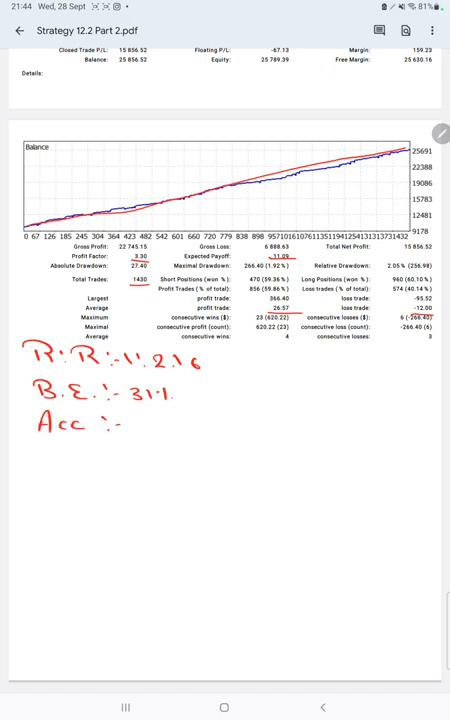
{"action": "type", "text": "59.1."}
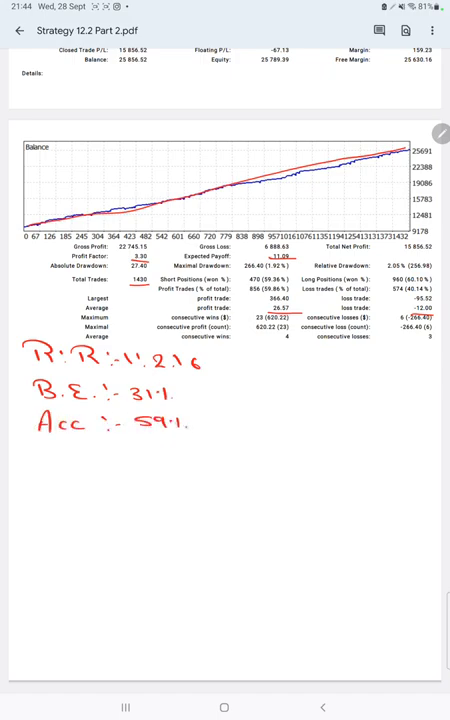